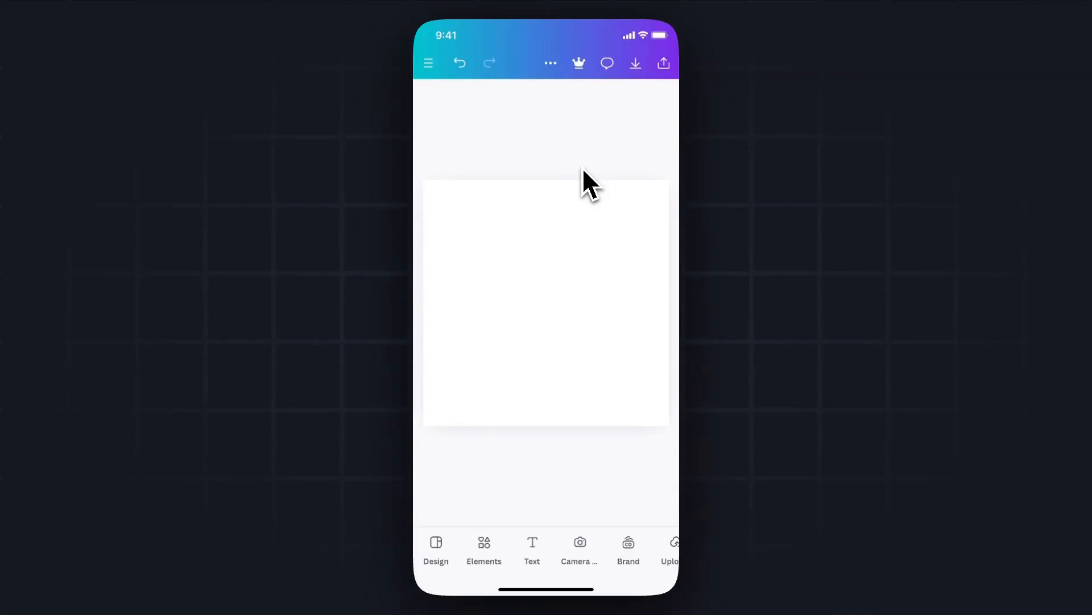
{"action": "mouse_move", "coordinate": [569, 180]}
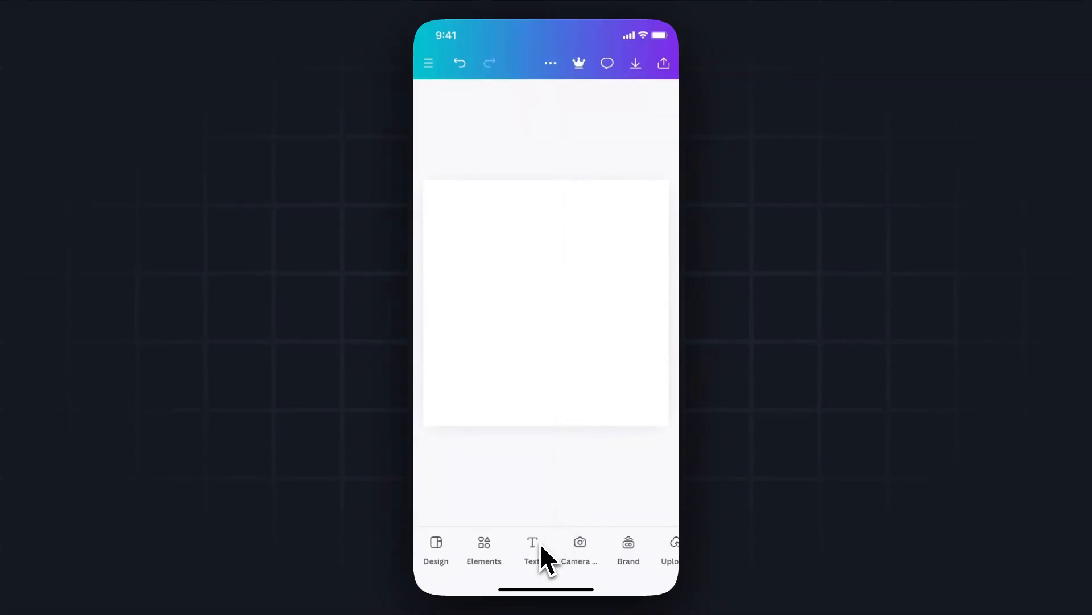
- Add a plain 'Your paragraph text' box to the centre of the blank square design
{"action": "left_click", "coordinate": [533, 548]}
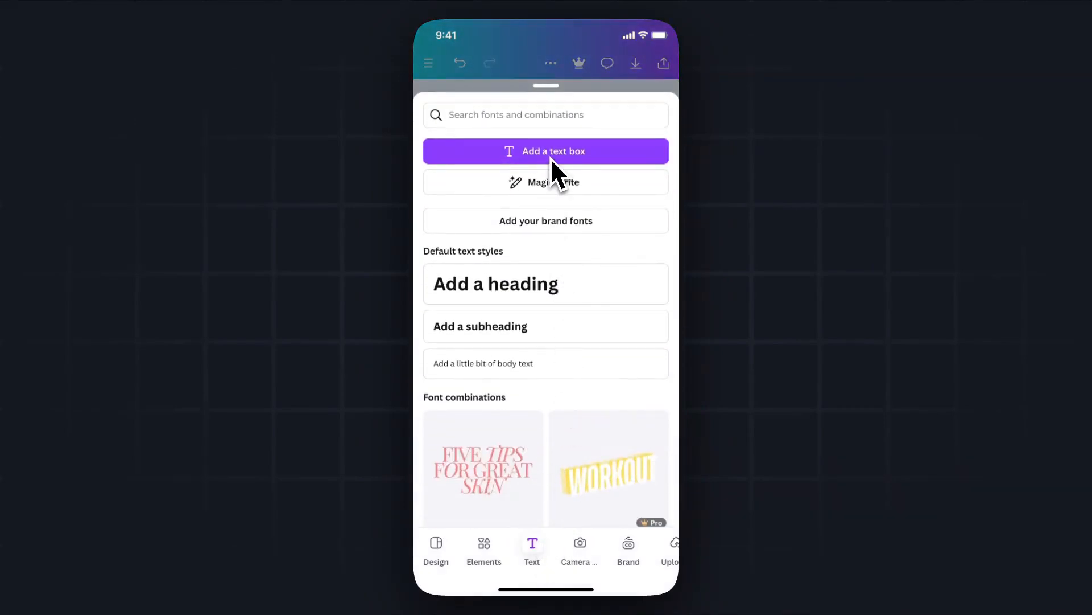
{"action": "left_click", "coordinate": [547, 150]}
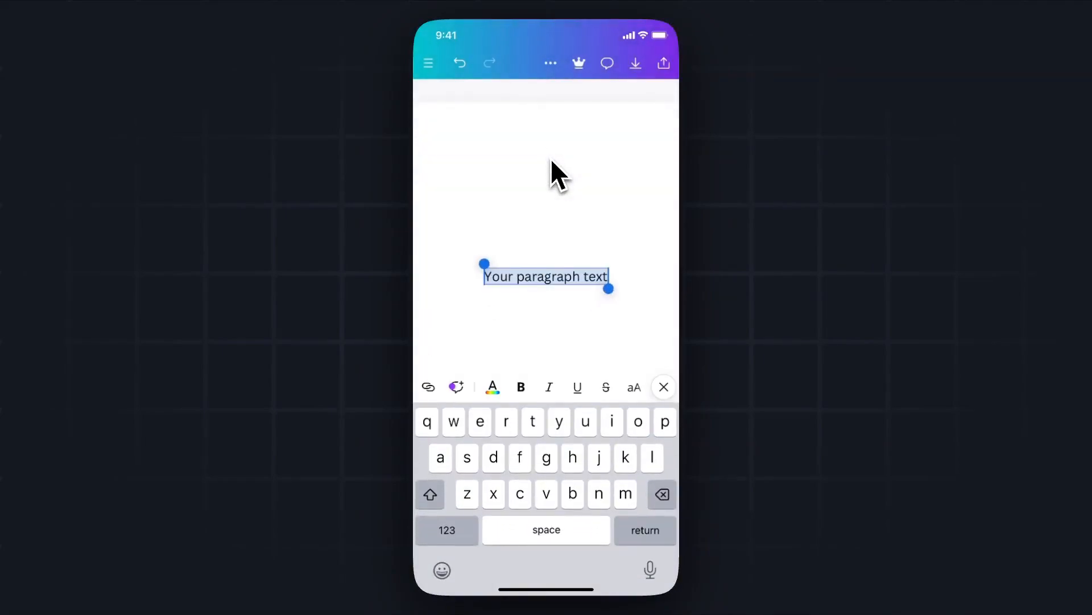
{"action": "left_click", "coordinate": [663, 387]}
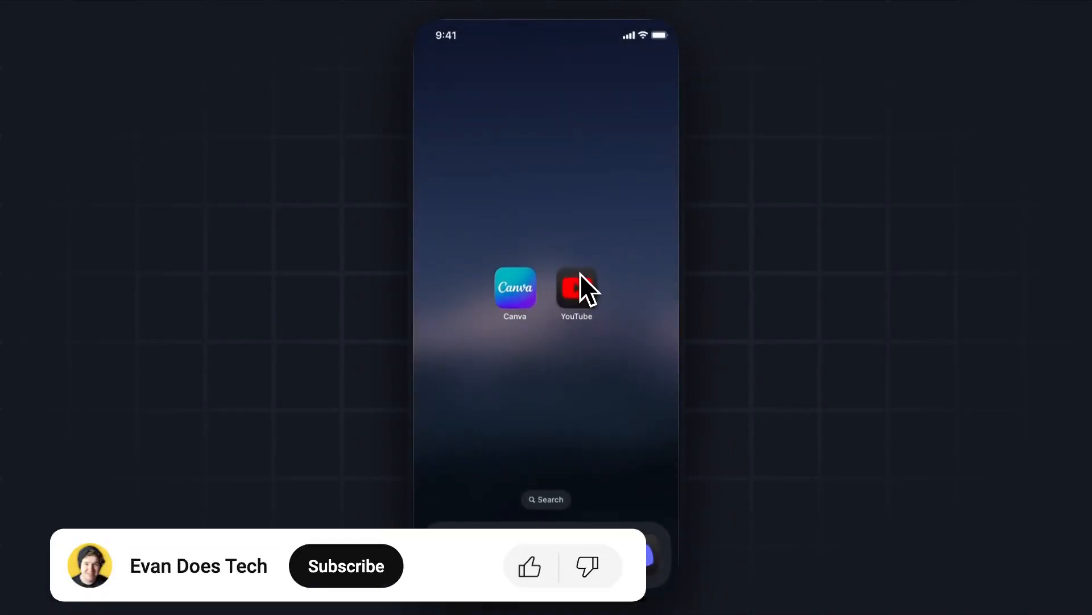
- Copy the share link of the 'Highlight Text on Canva Mobile' YouTube video
{"action": "left_click", "coordinate": [576, 287]}
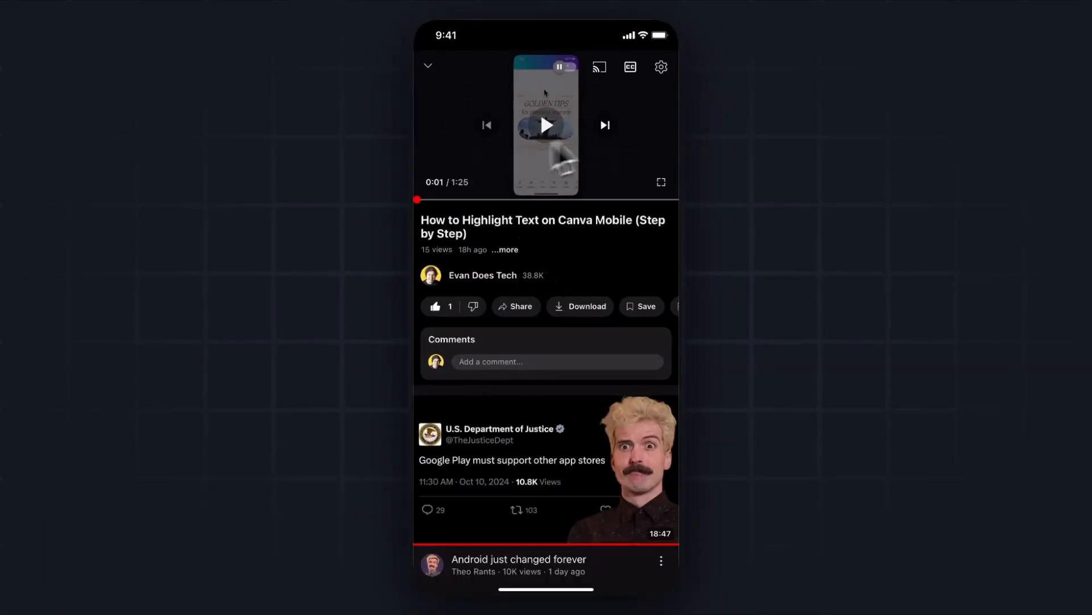
{"action": "mouse_move", "coordinate": [569, 225]}
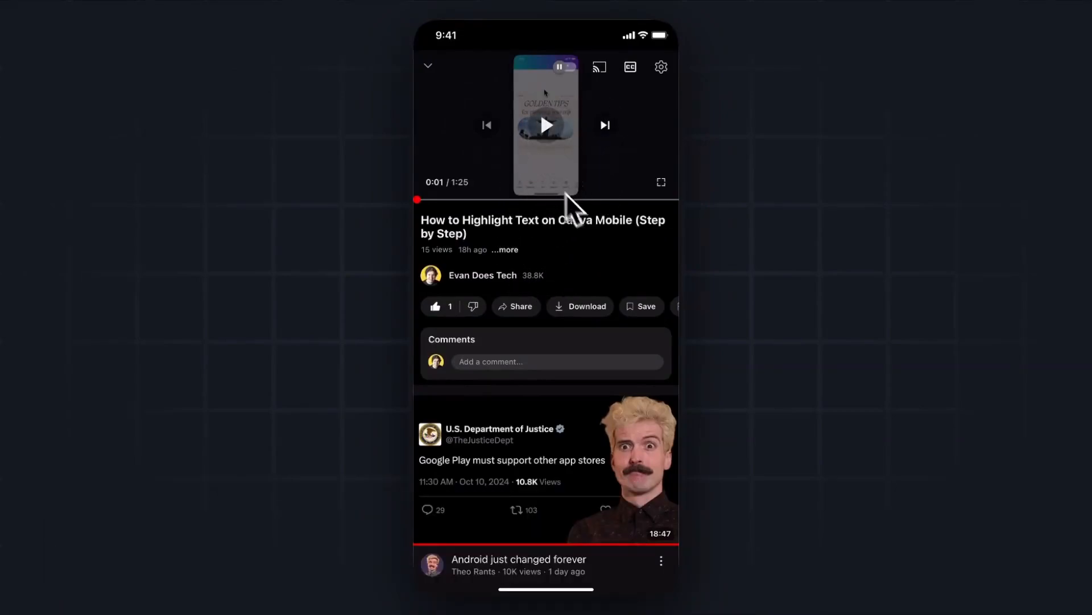
{"action": "mouse_move", "coordinate": [528, 332]}
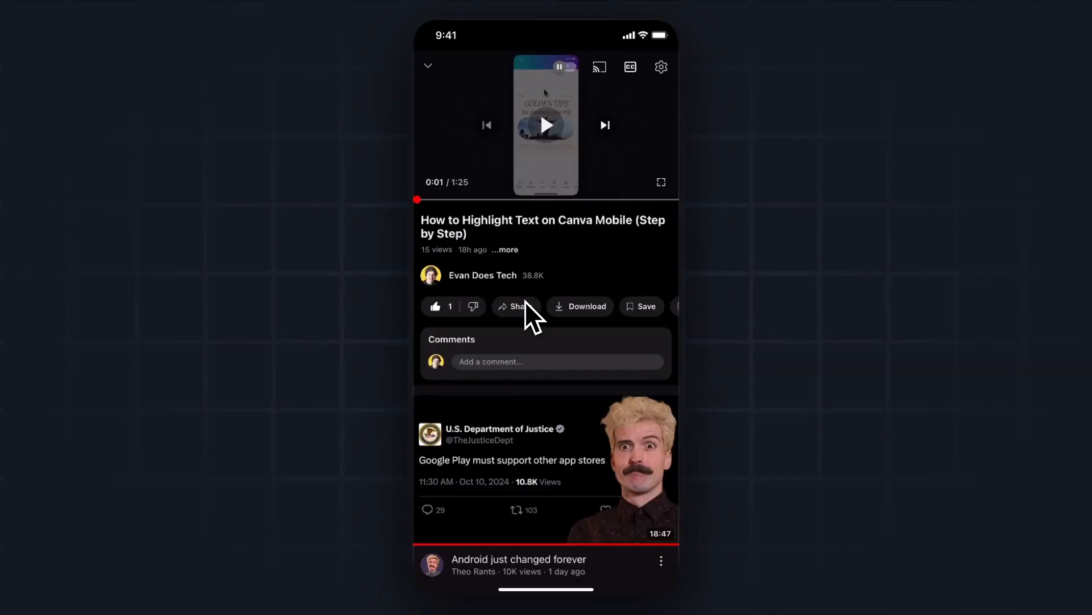
{"action": "left_click", "coordinate": [517, 306]}
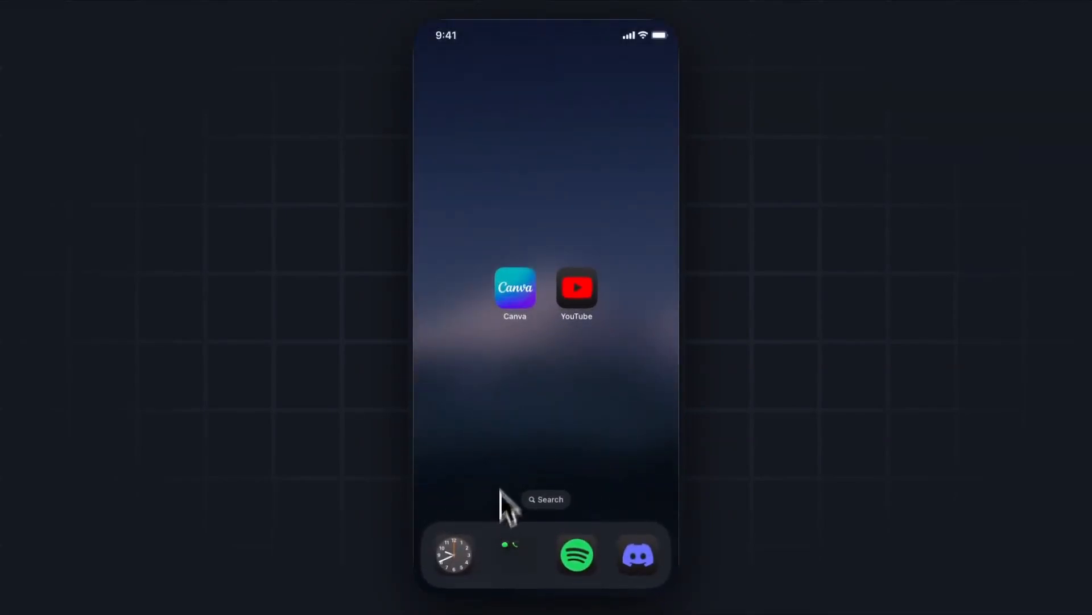
- Attach the copied YouTube URL to the paragraph text and set its Display mode
{"action": "left_click", "coordinate": [514, 289]}
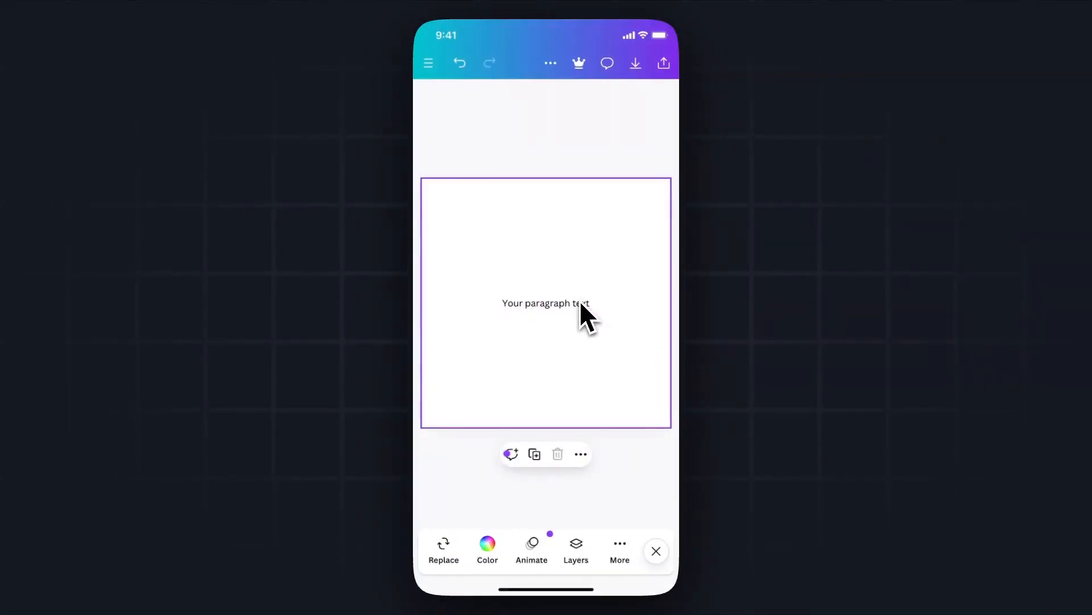
{"action": "left_click", "coordinate": [545, 303]}
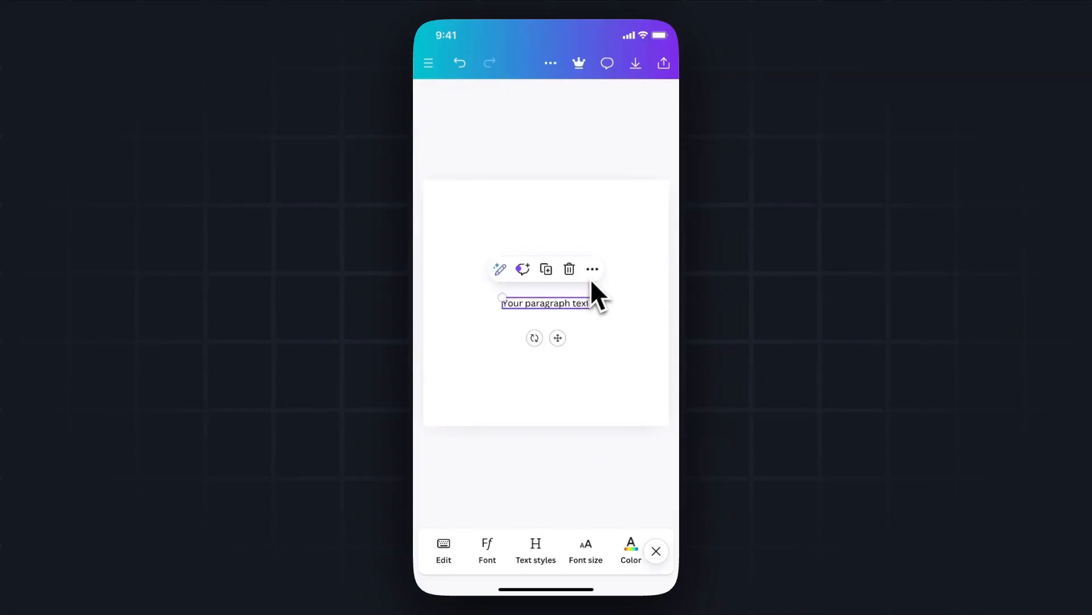
{"action": "left_click", "coordinate": [591, 269]}
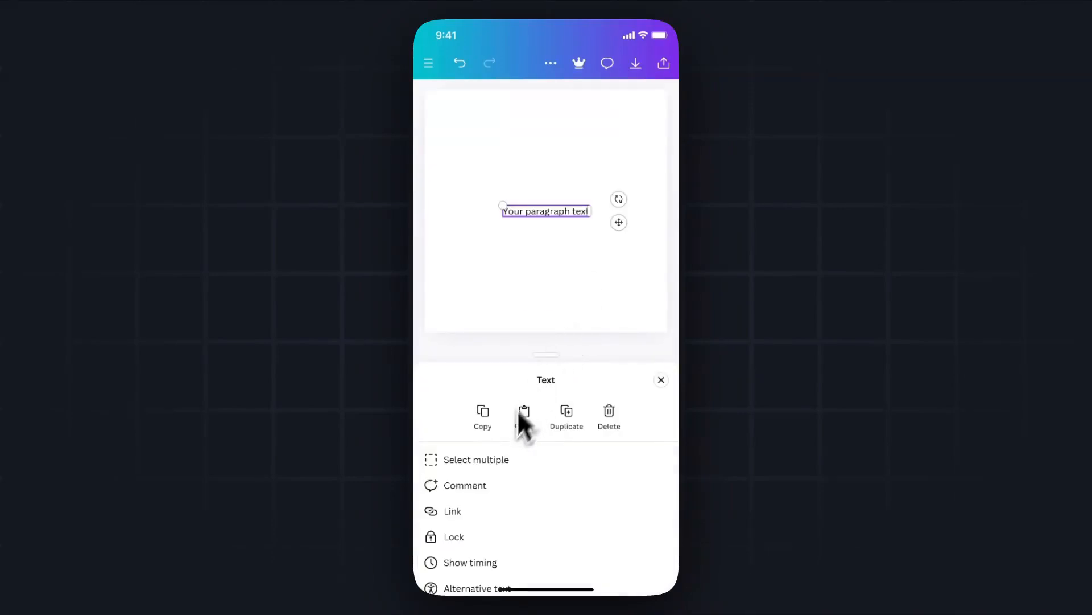
{"action": "left_click", "coordinate": [453, 511]}
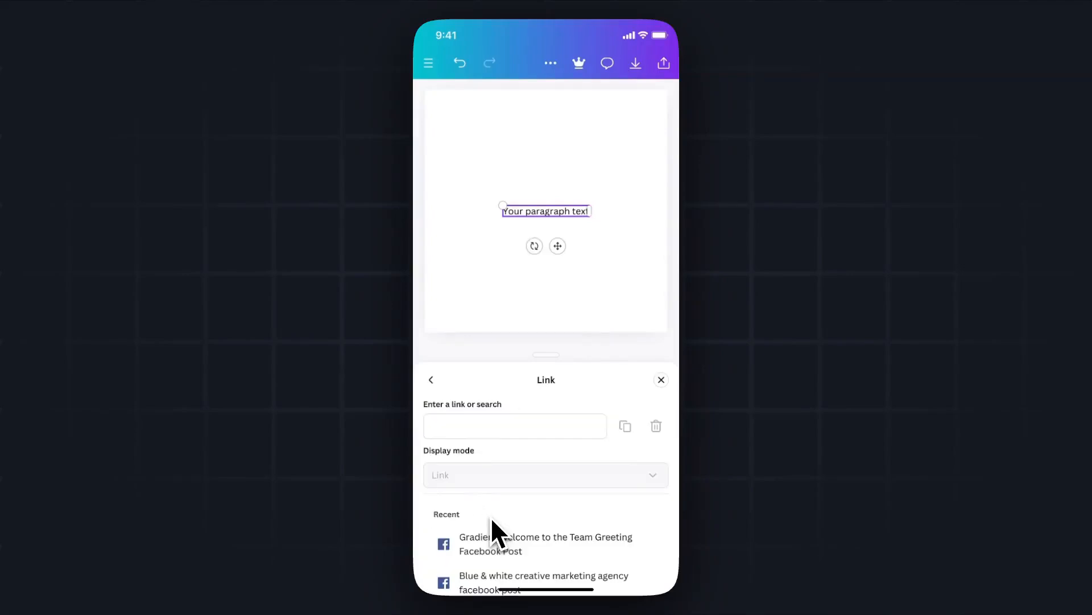
{"action": "mouse_move", "coordinate": [530, 437]}
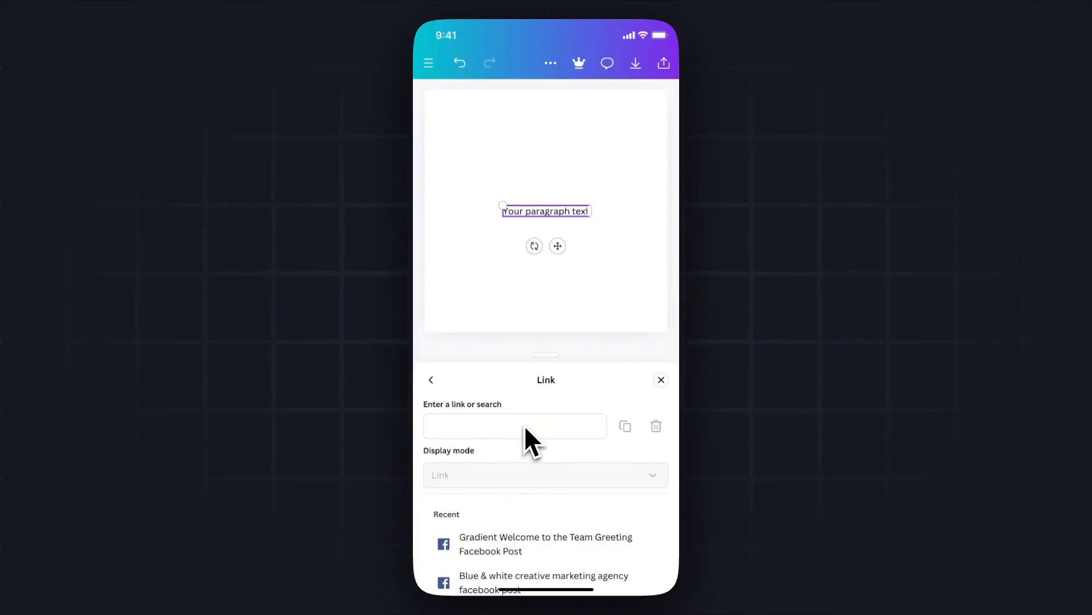
{"action": "left_click", "coordinate": [514, 426]}
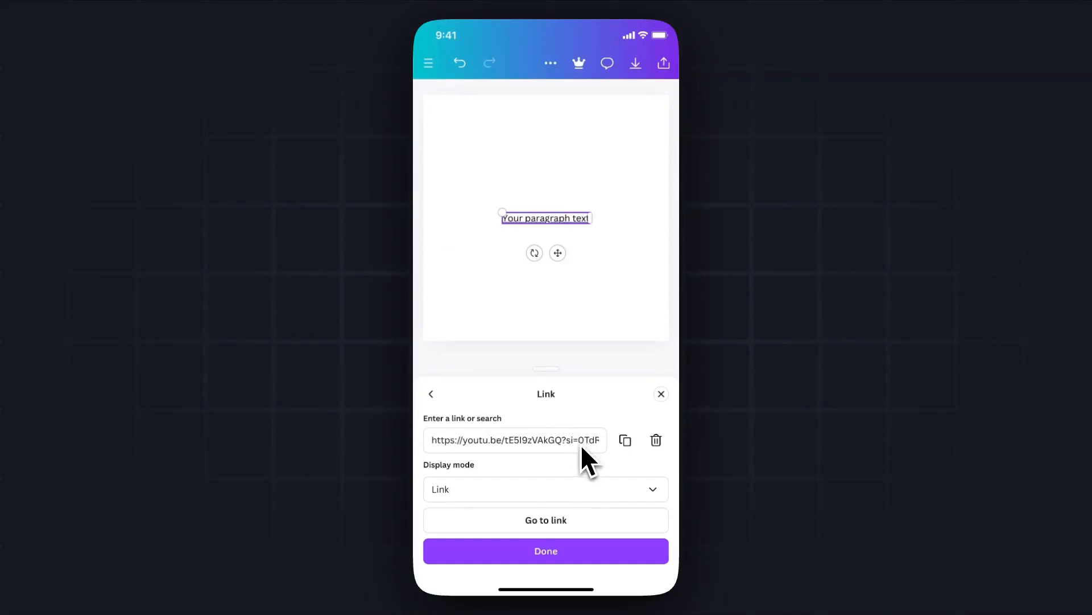
{"action": "mouse_move", "coordinate": [572, 515]}
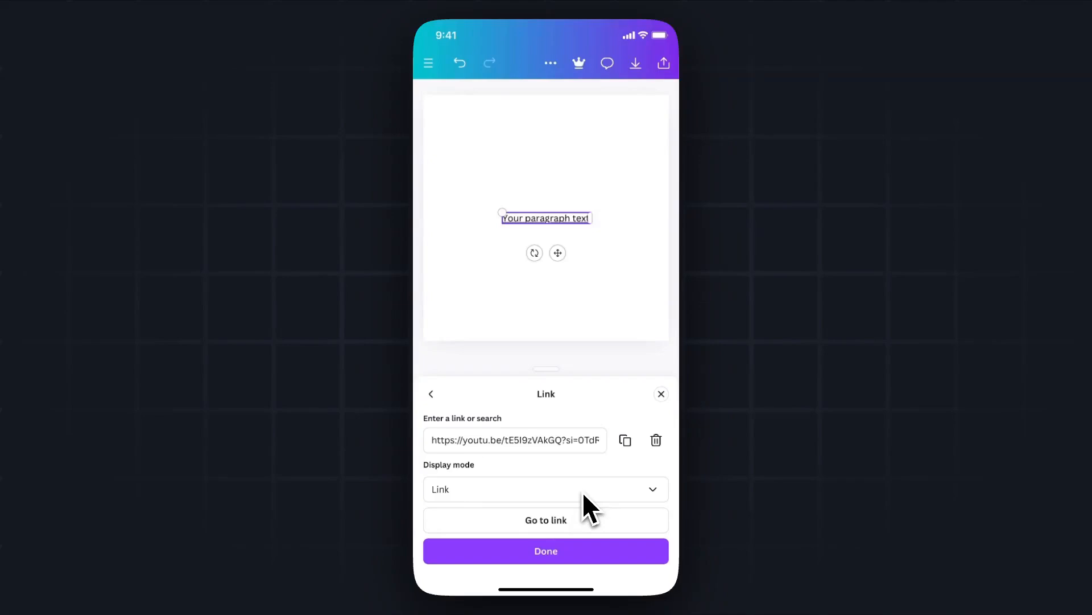
{"action": "left_click", "coordinate": [547, 489]}
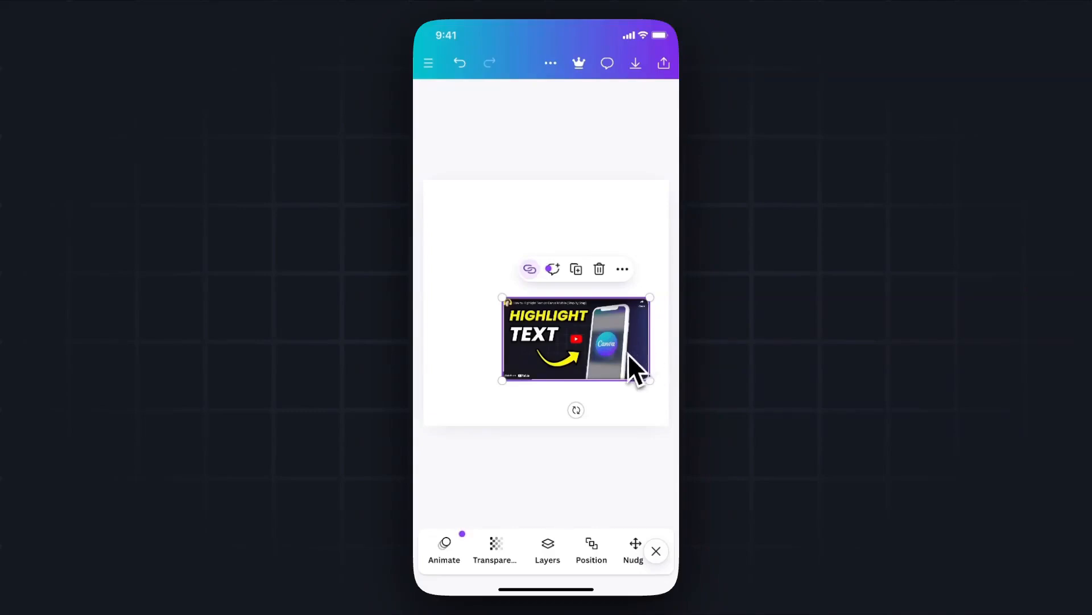
{"action": "mouse_move", "coordinate": [501, 306]}
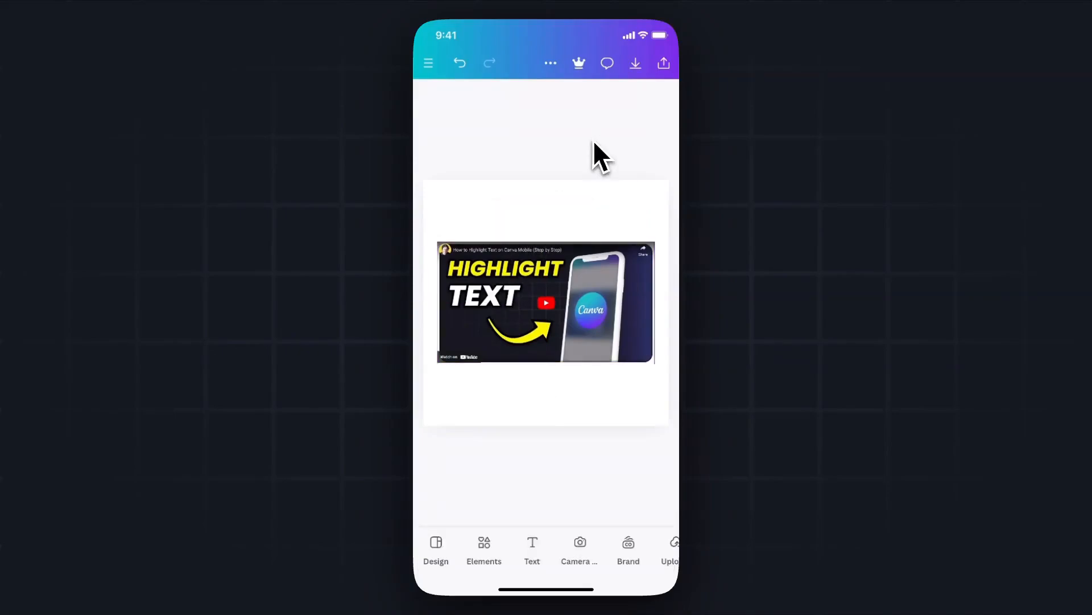
{"action": "mouse_move", "coordinate": [665, 68]}
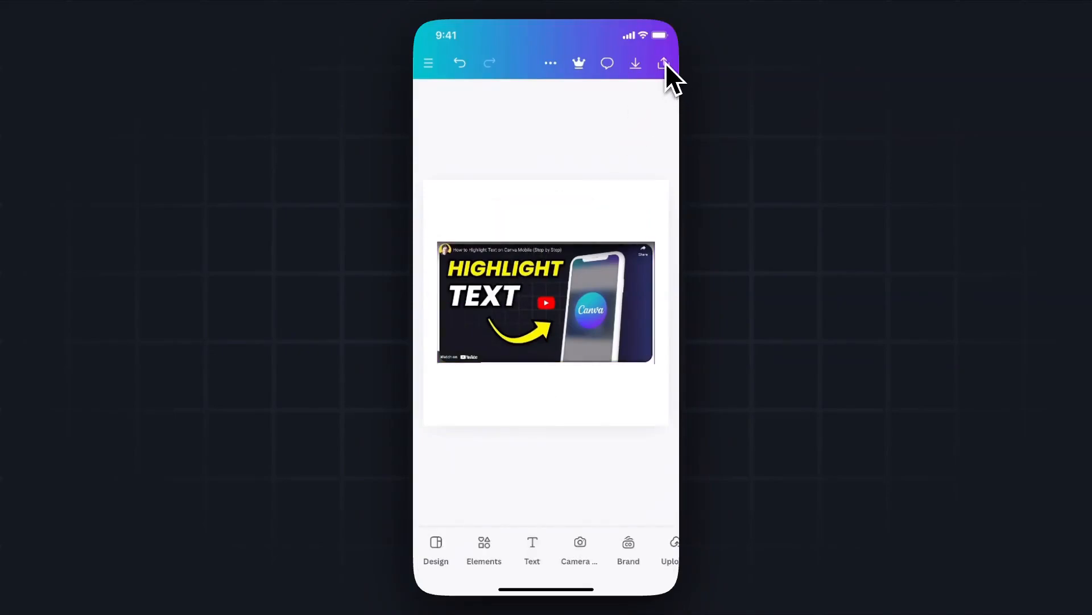
- Show the design in Present mode and play the embedded YouTube video
{"action": "left_click", "coordinate": [663, 64]}
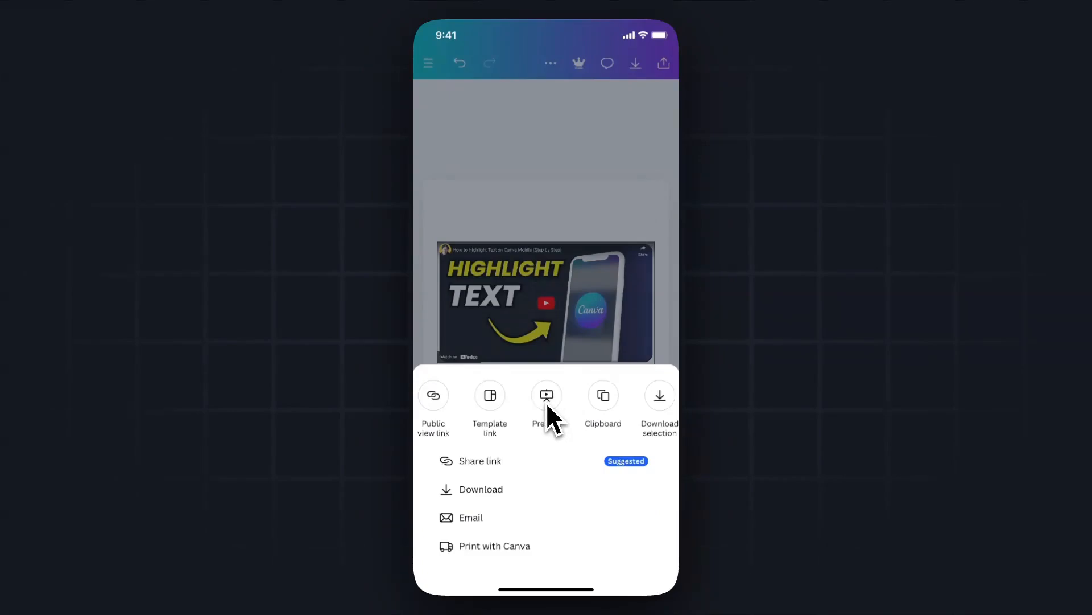
{"action": "left_click", "coordinate": [546, 396]}
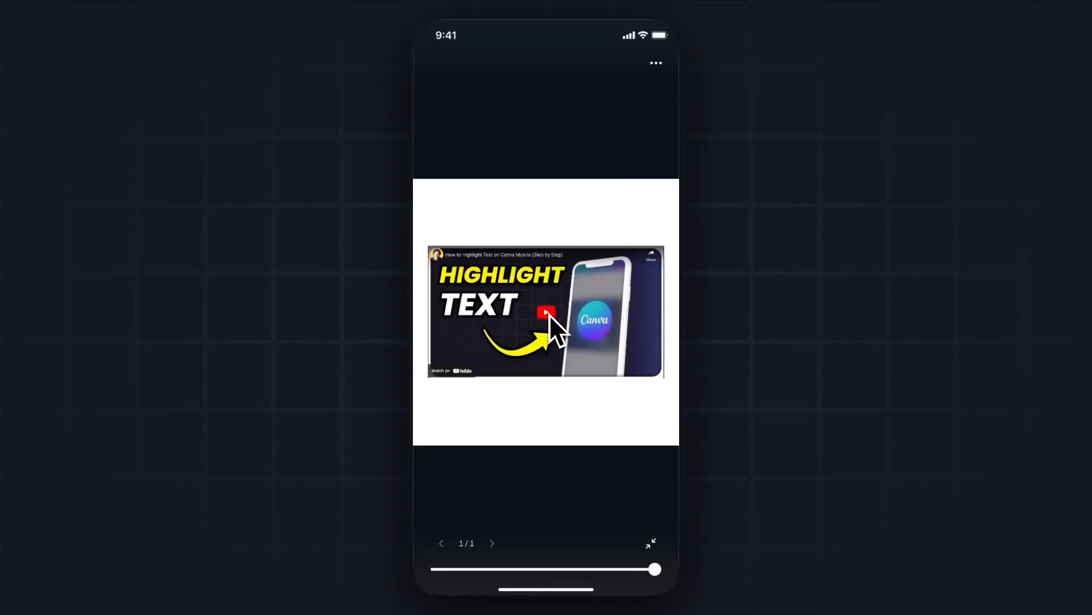
{"action": "left_click", "coordinate": [546, 313]}
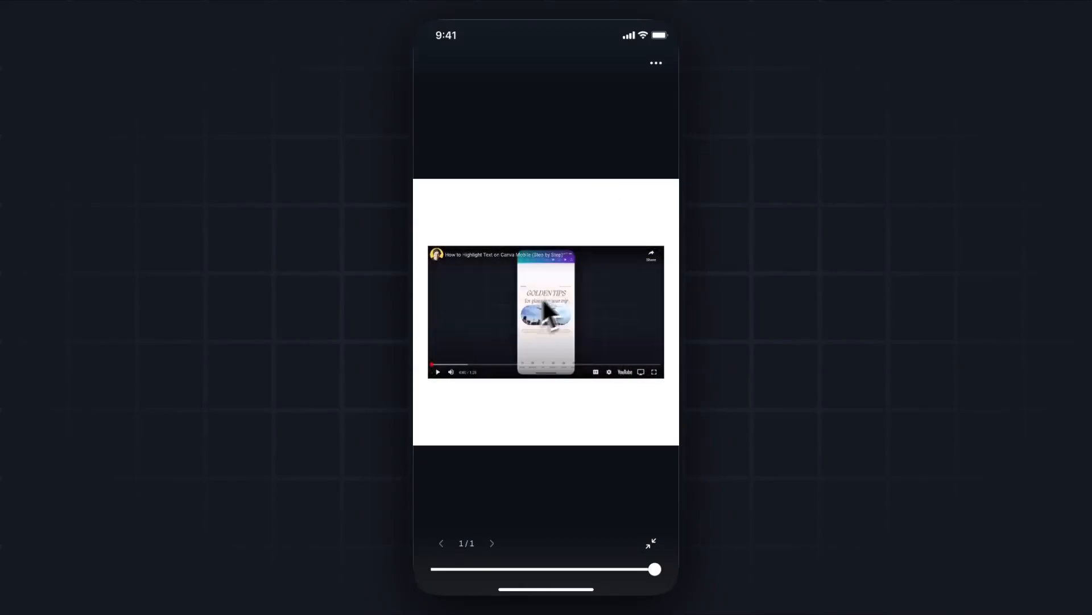
{"action": "left_click", "coordinate": [437, 371]}
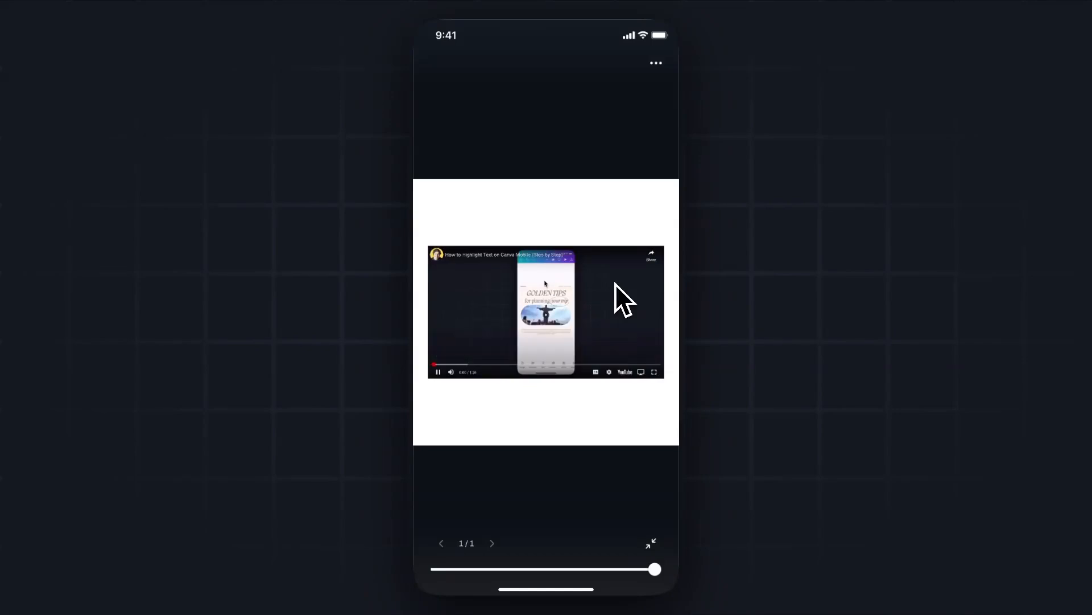